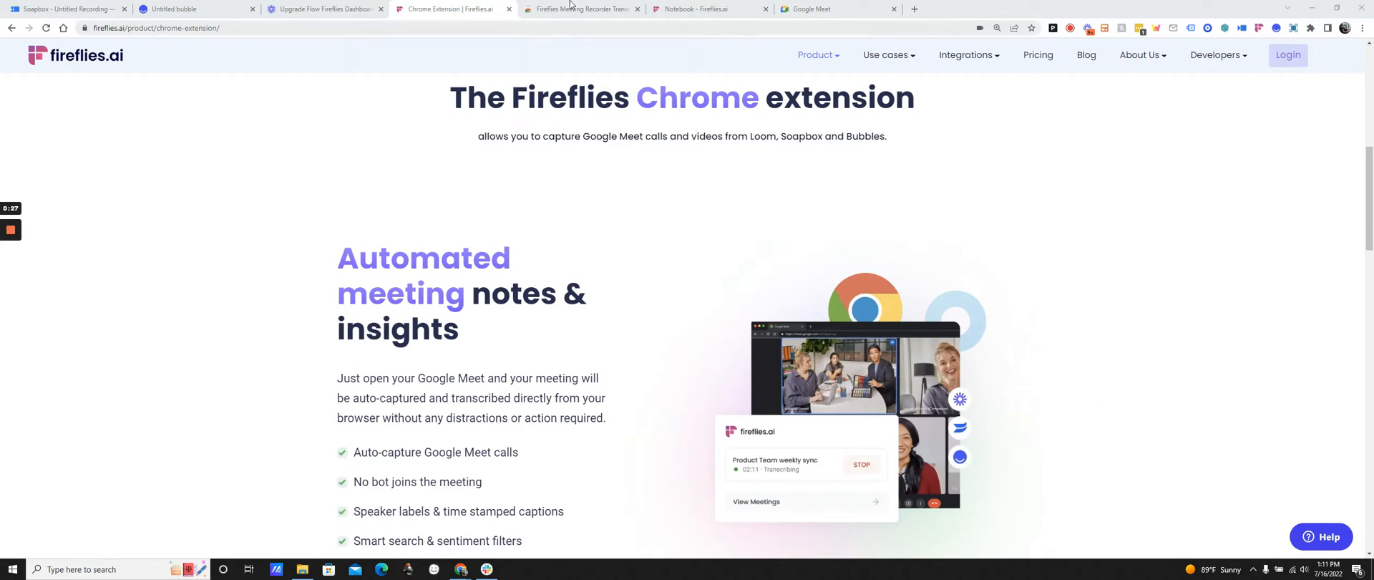
Step: Go to the Fireflies Meeting Recorder listing on the Chrome Web Store
left_click(581, 9)
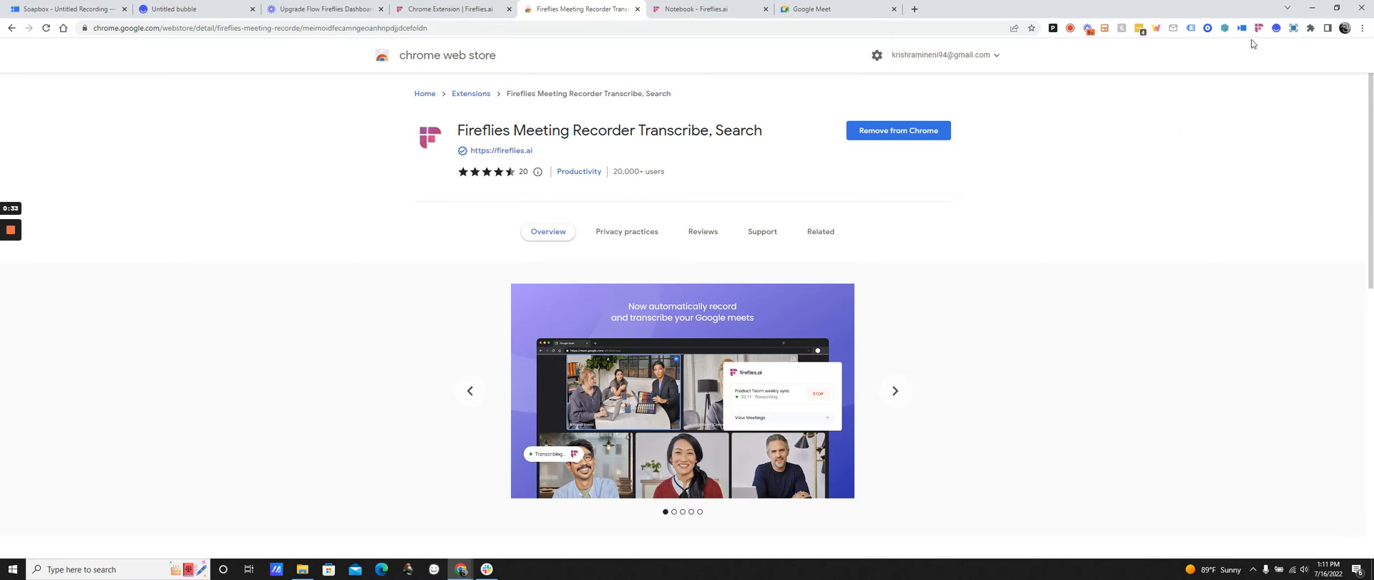
Step: Bring up the Fireflies extension's sign-in panel from the Chrome toolbar
left_click(1260, 28)
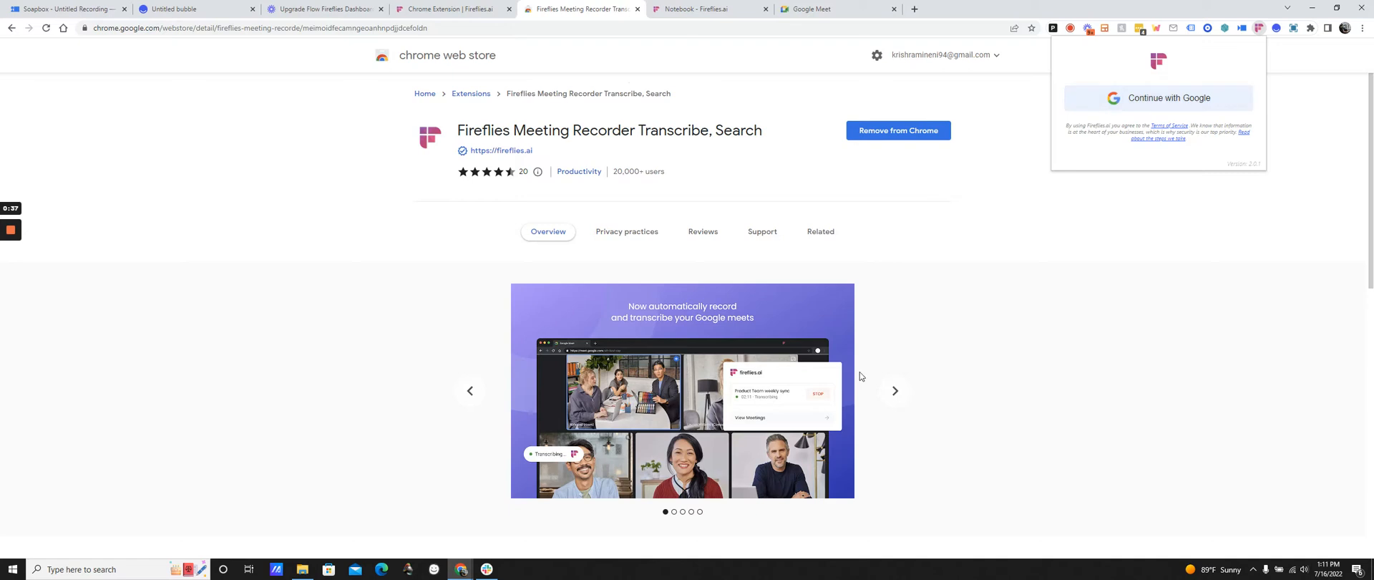
mouse_move(946, 322)
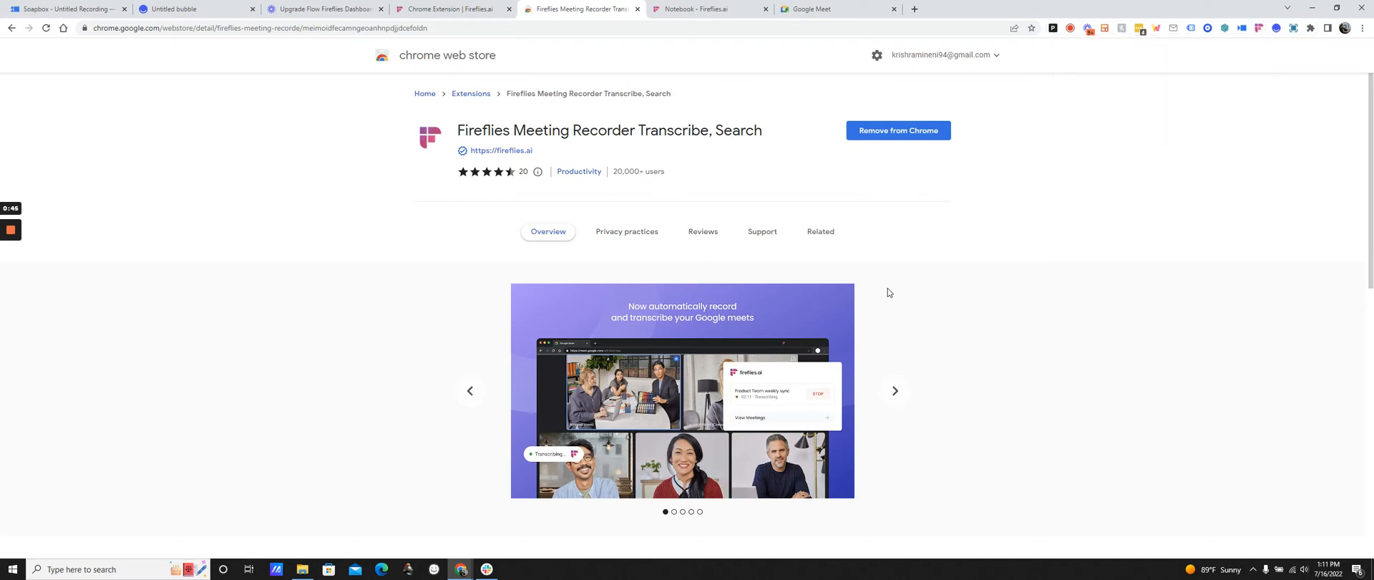
mouse_move(189, 337)
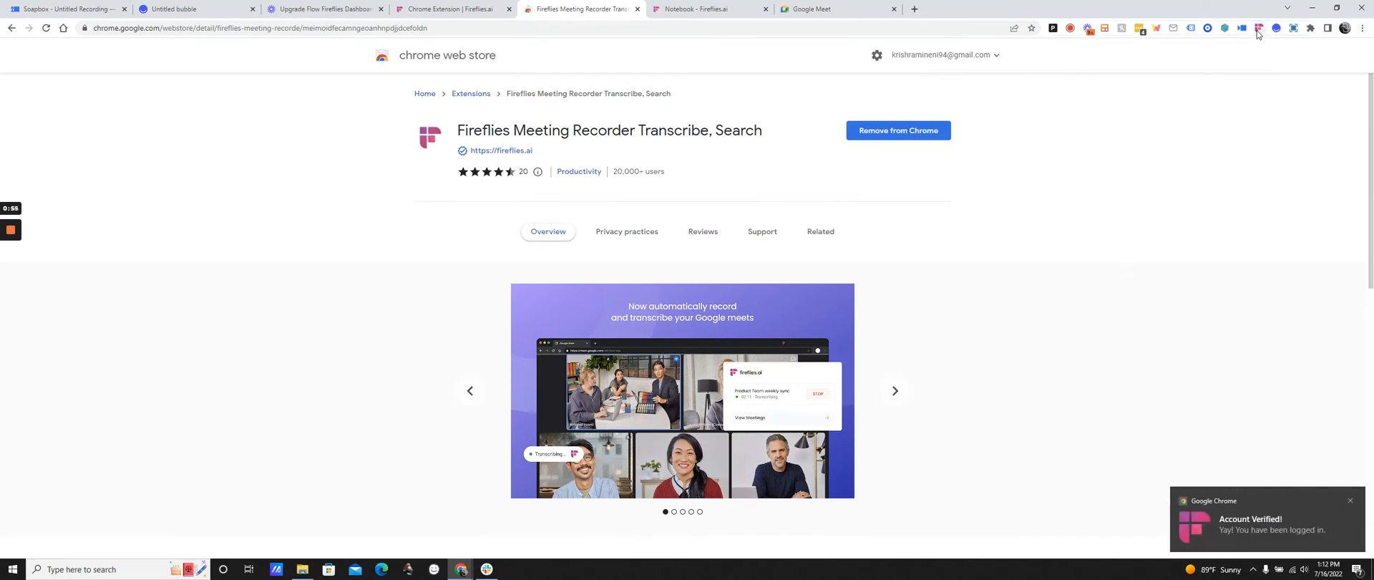
Step: Confirm the Fireflies extension shows sign-in verified, then switch to the Google Meet home page
left_click(1258, 29)
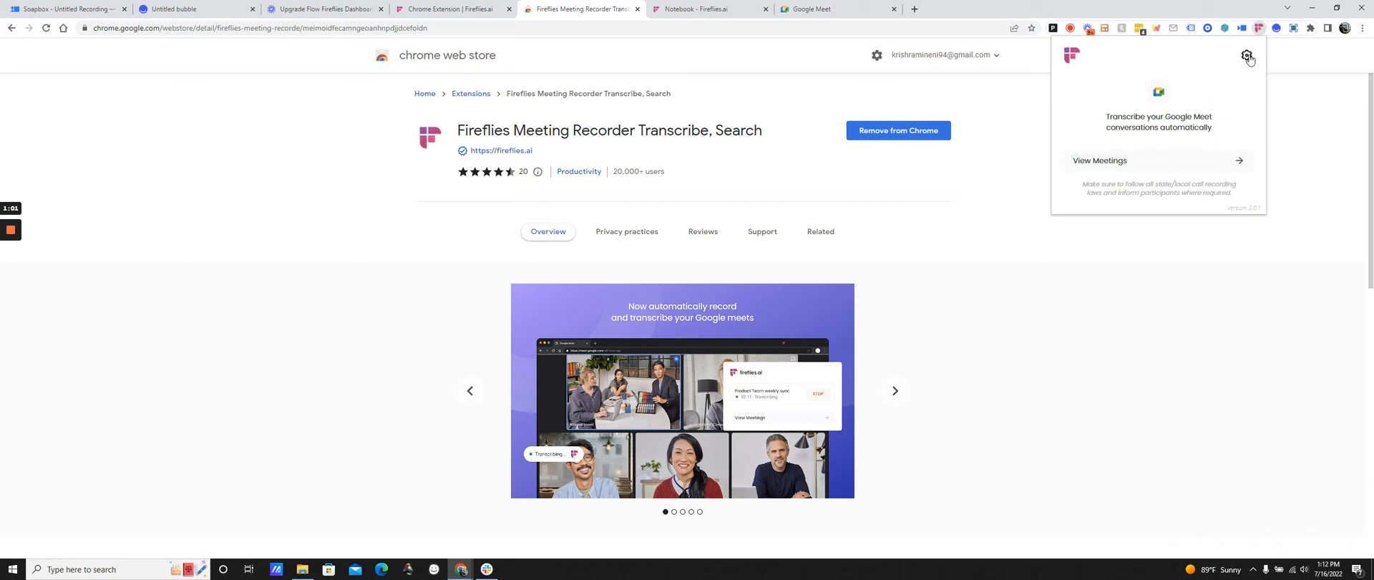
left_click(1248, 55)
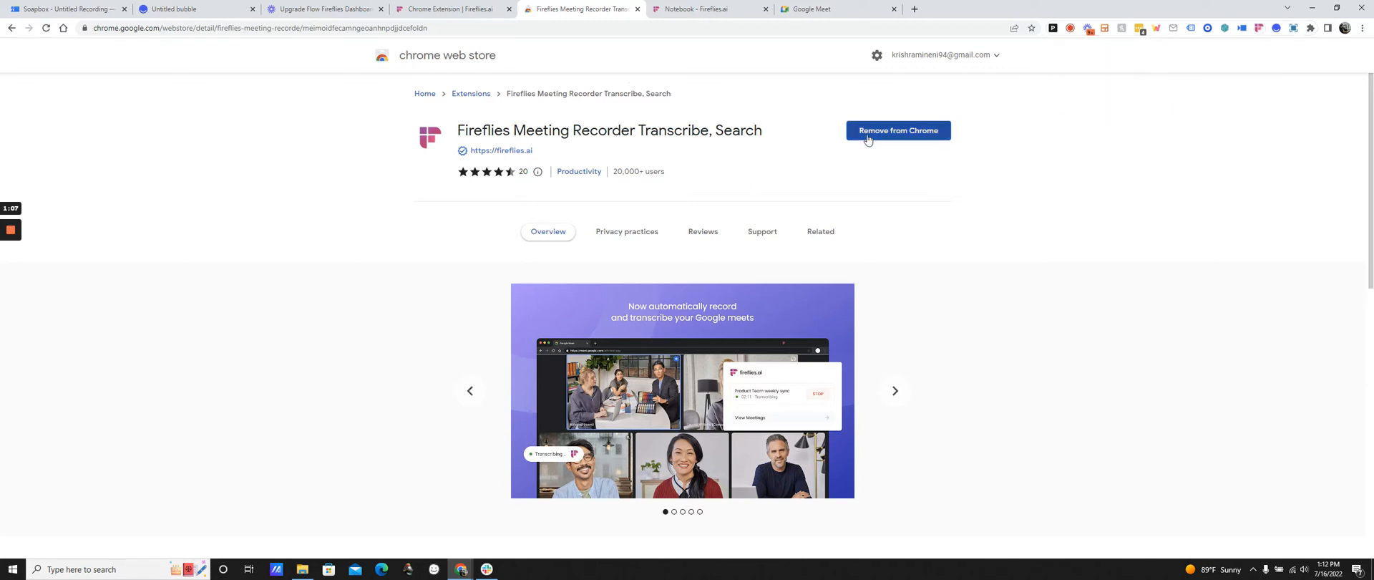
left_click(830, 8)
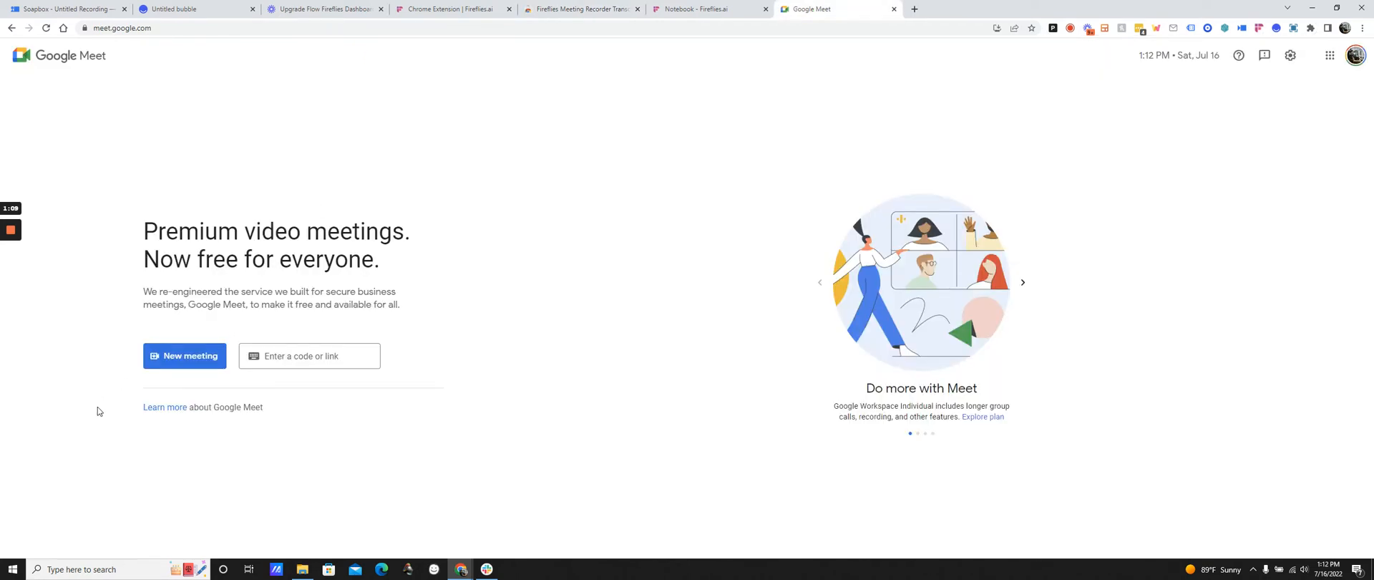
Step: Start an instant Google Meet and acknowledge the Fireflies transcription notice
left_click(185, 355)
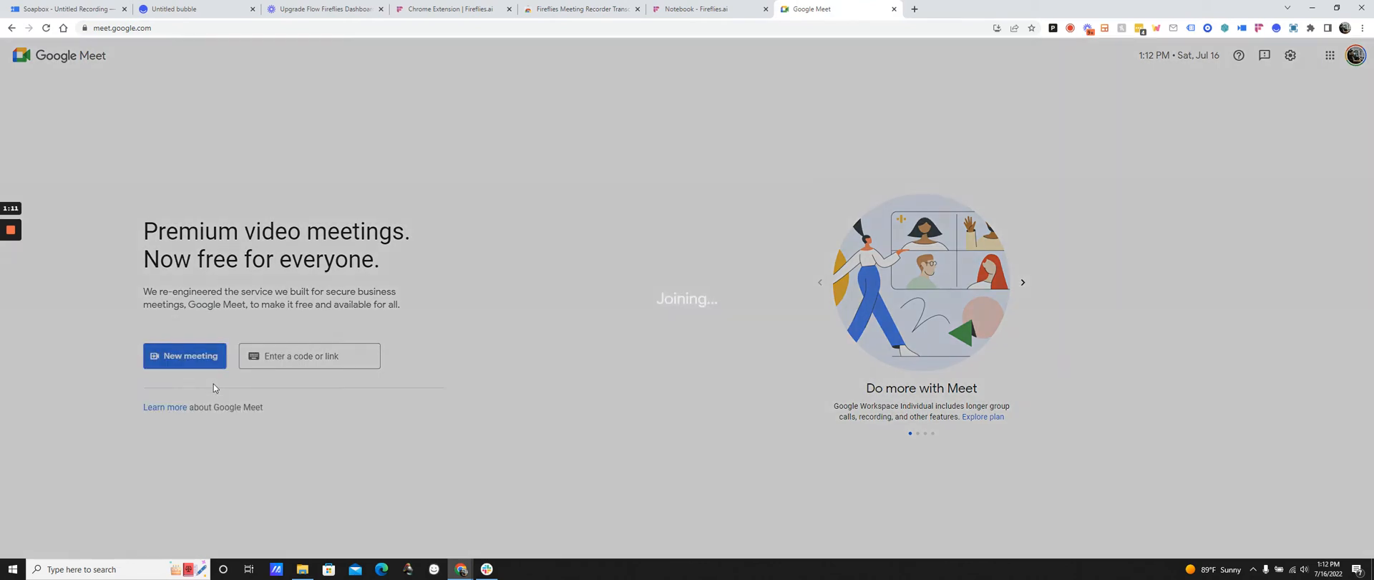
left_click(185, 355)
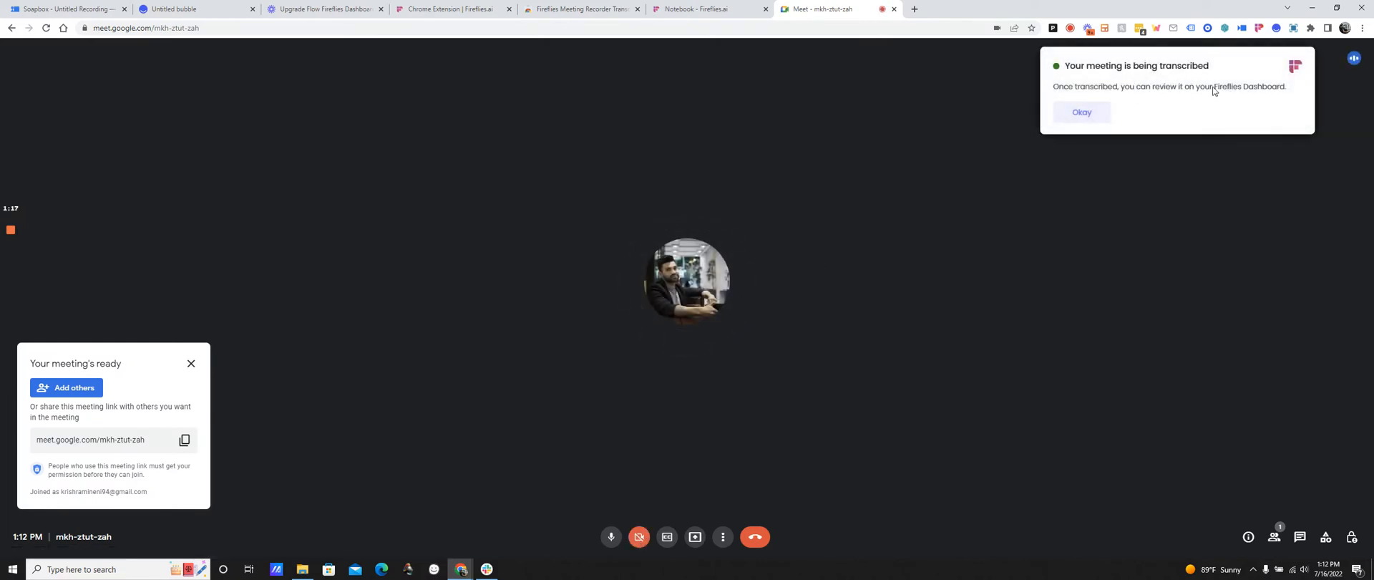
left_click(1082, 112)
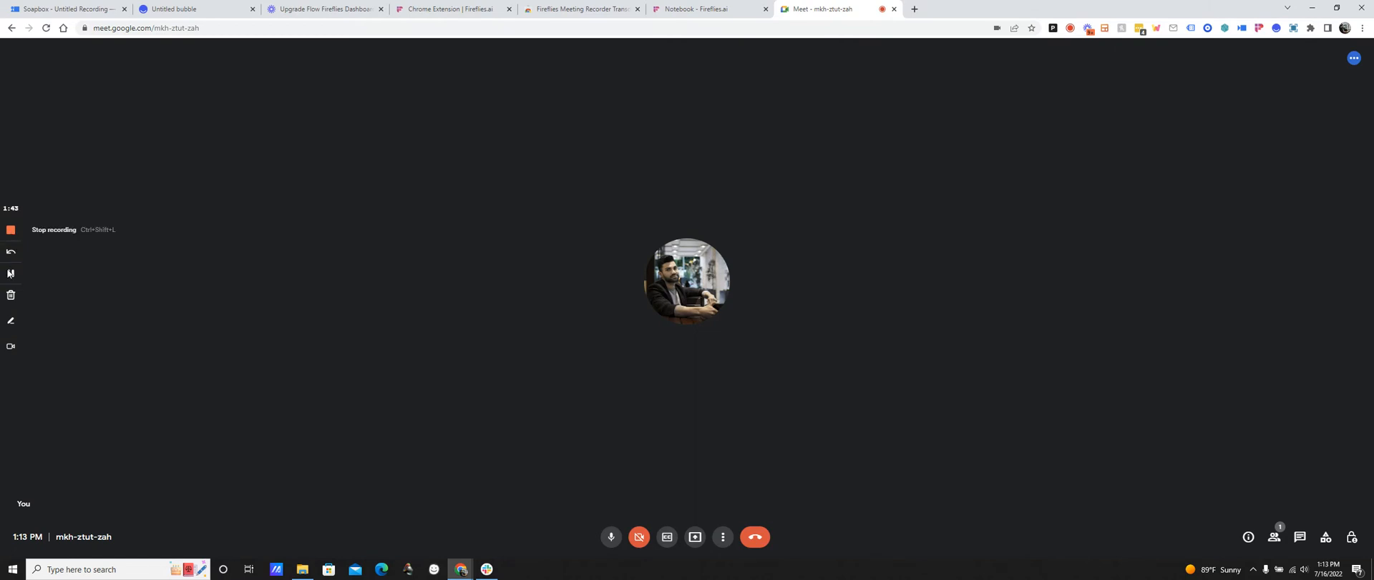
Step: Open the 'Fireflies Q3 All-Hands Meet' recording from the Fireflies Notebook
left_click(693, 9)
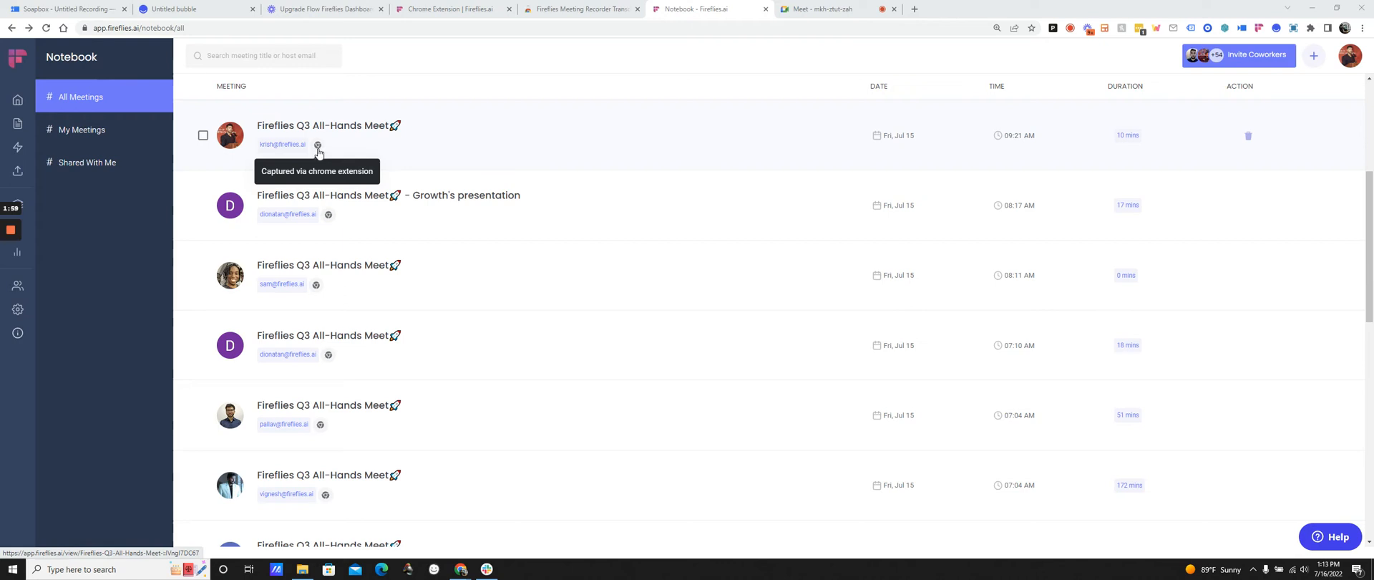
mouse_move(354, 143)
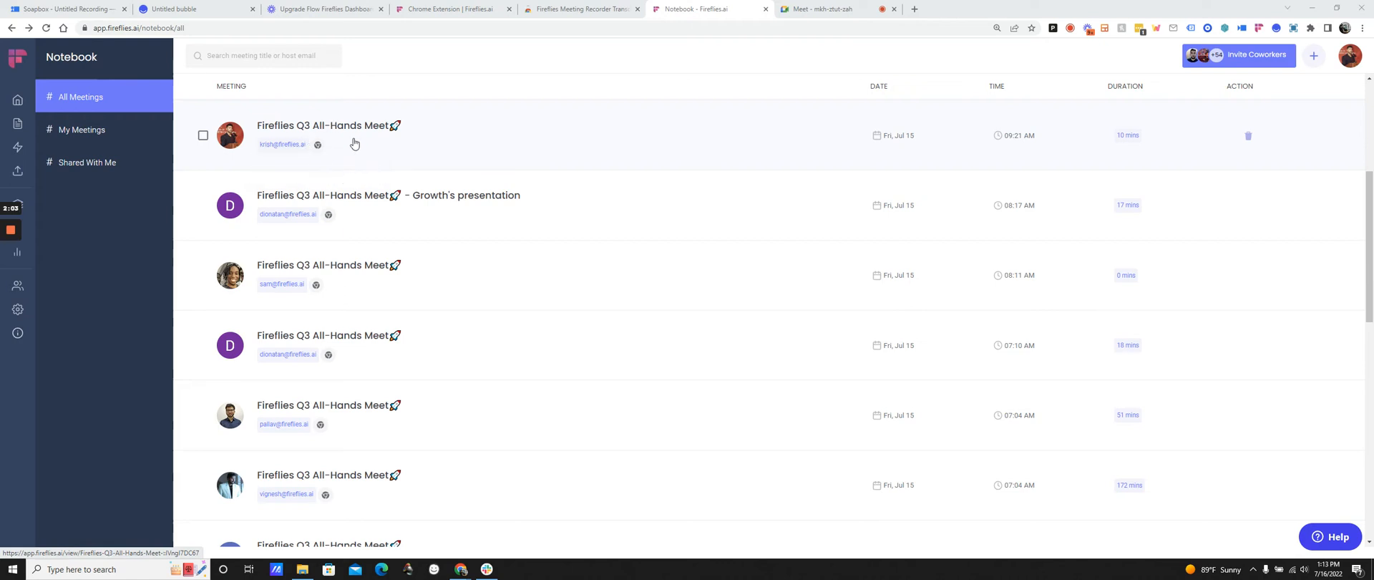
mouse_move(365, 157)
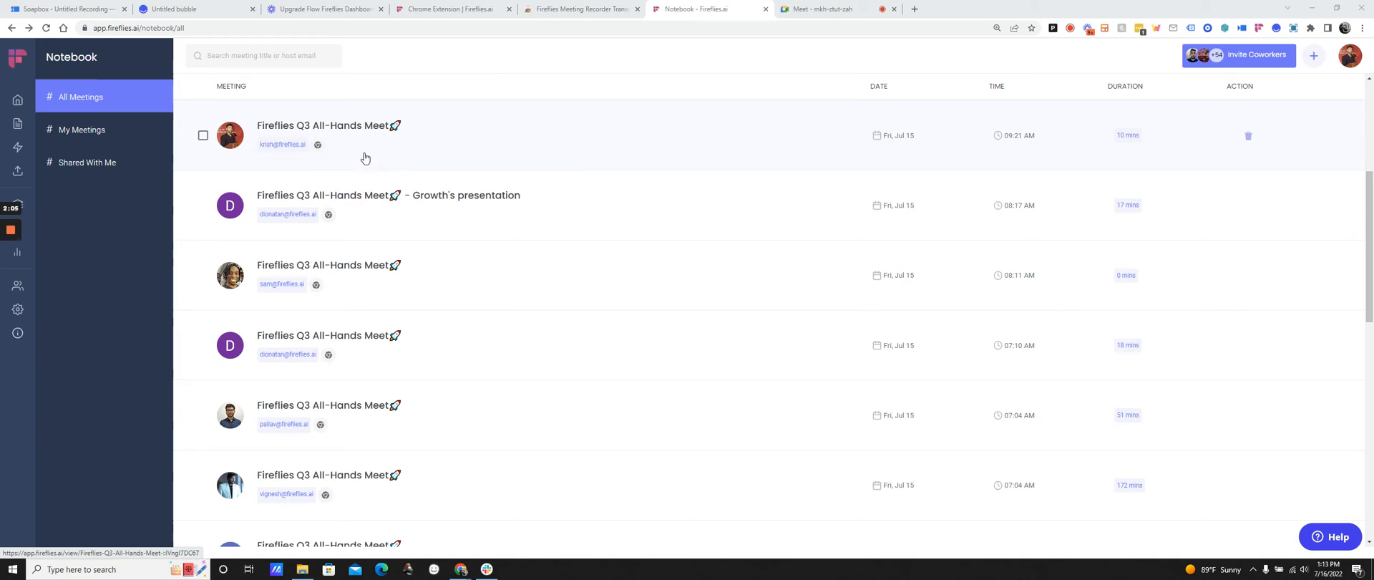
left_click(322, 124)
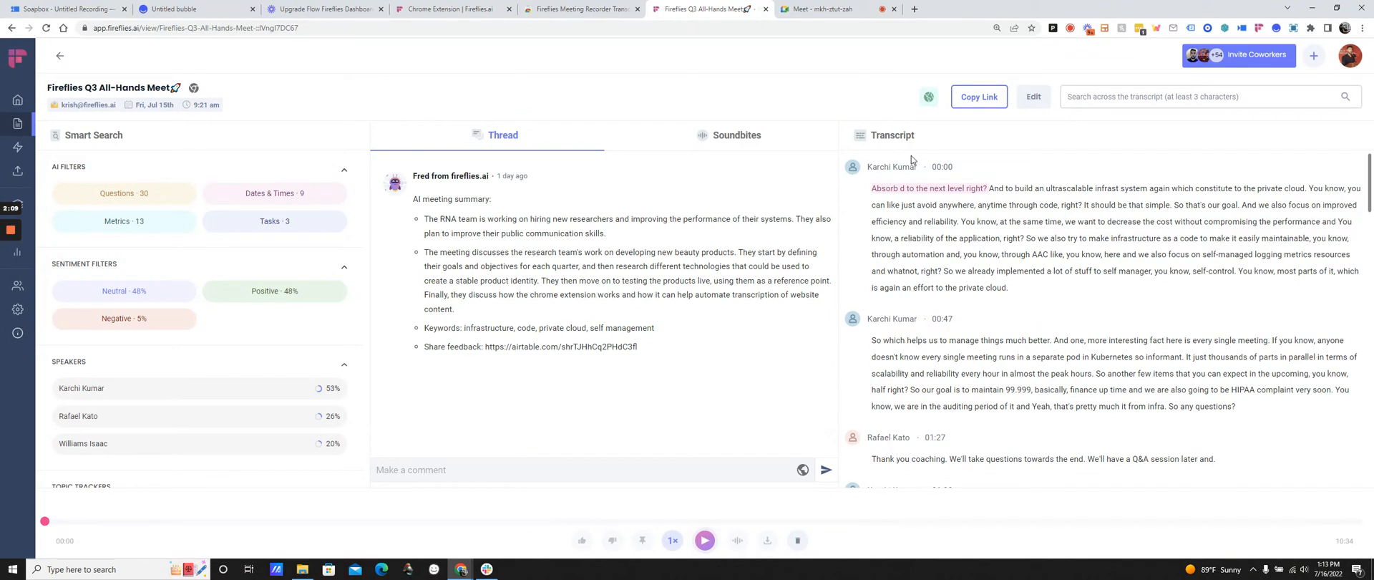
mouse_move(910, 220)
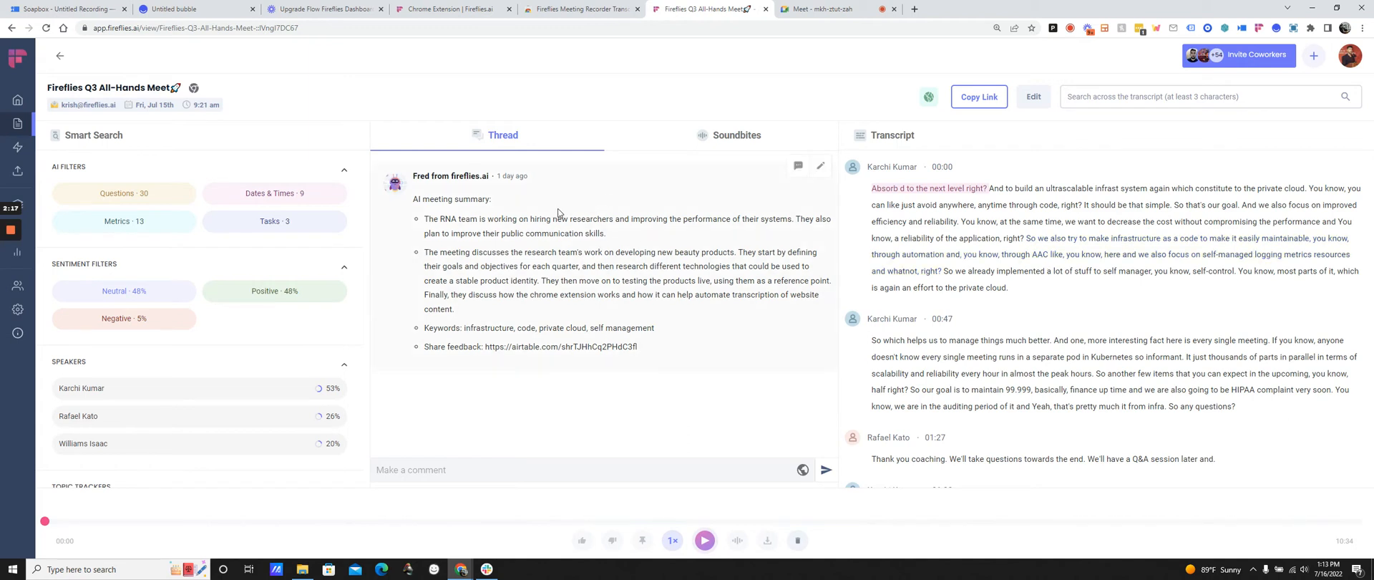
scroll("down", 3)
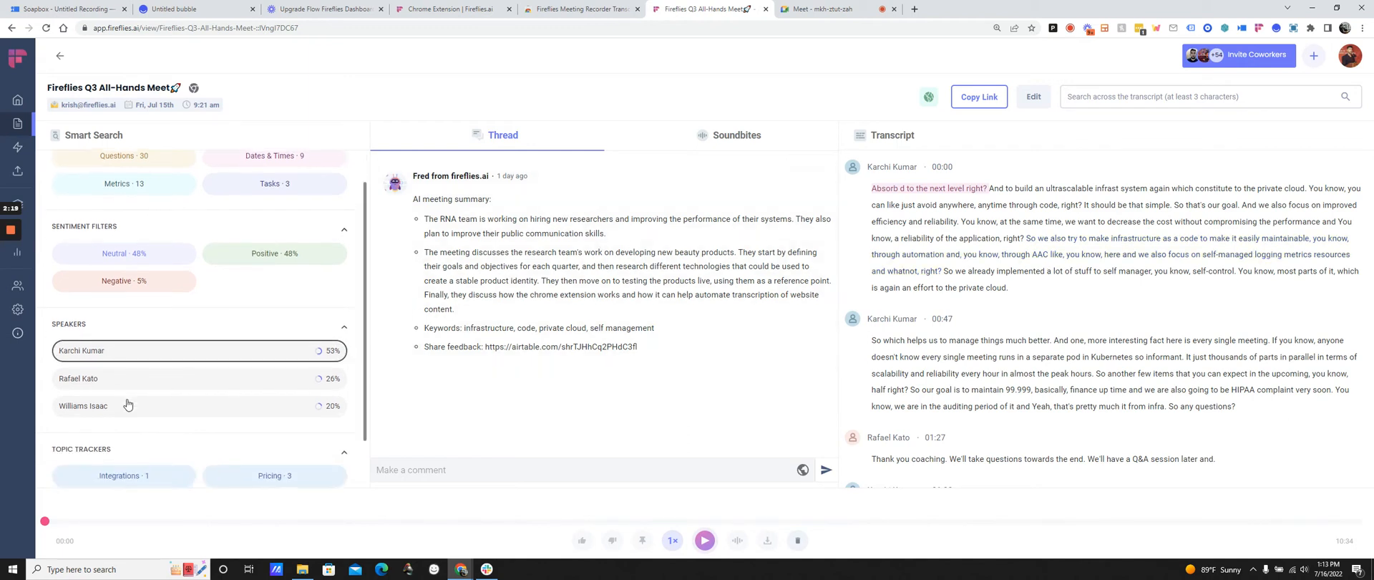
scroll("down", 3)
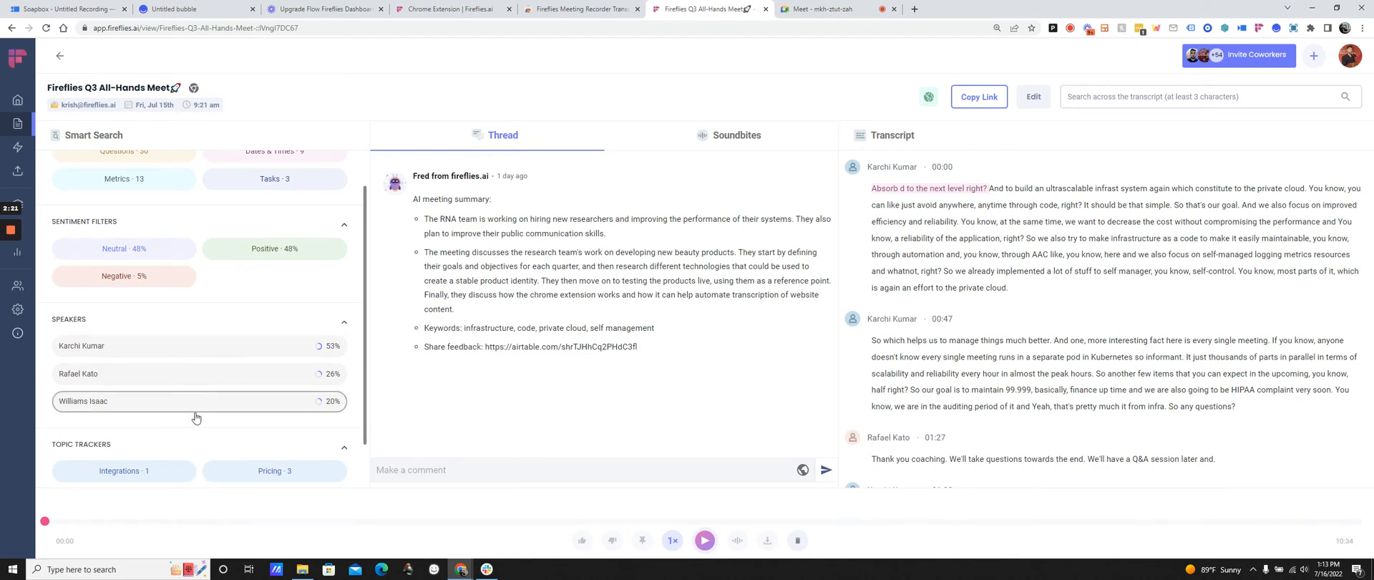
left_click(275, 220)
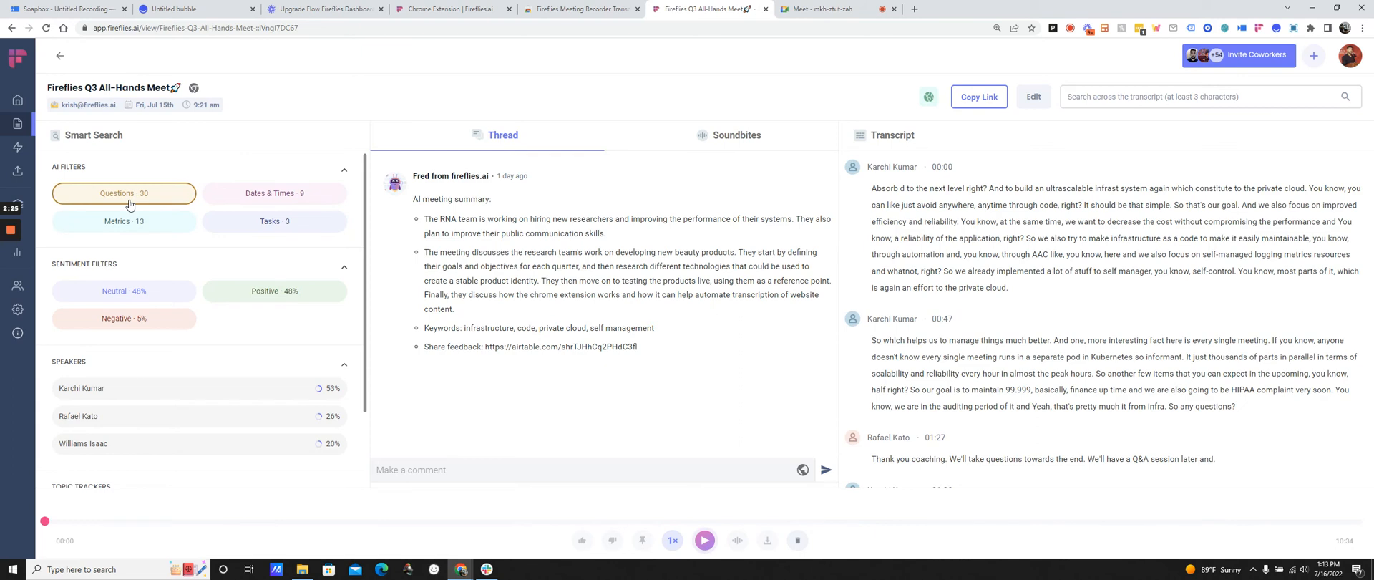
left_click(275, 193)
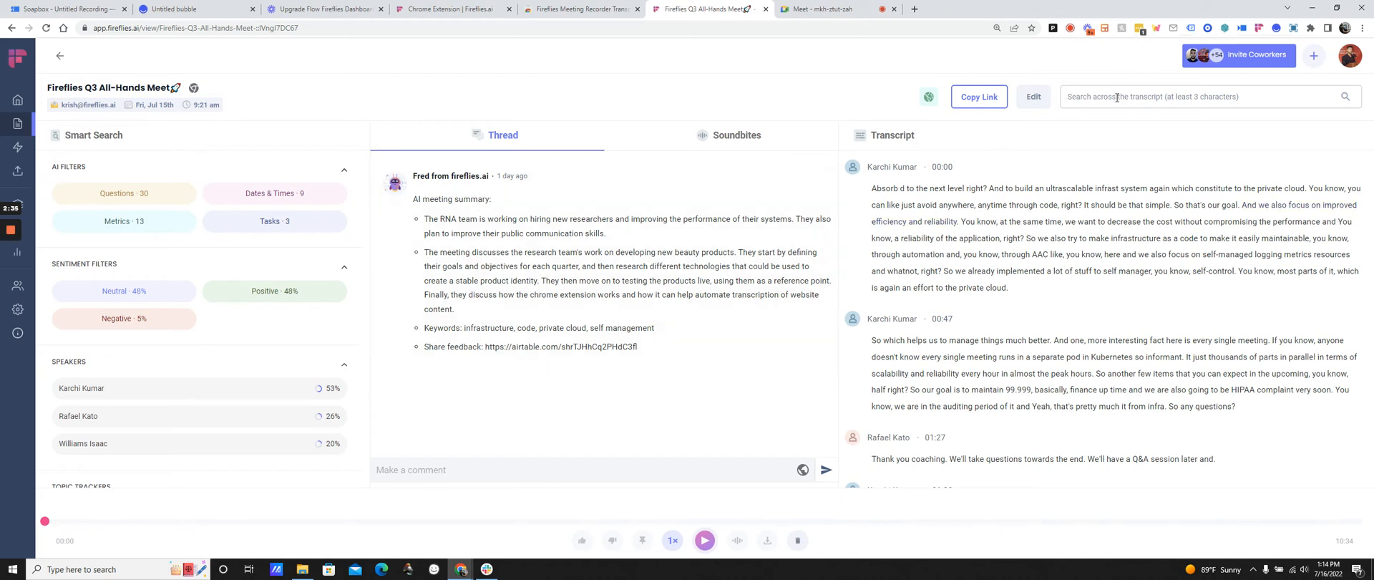
type("priva")
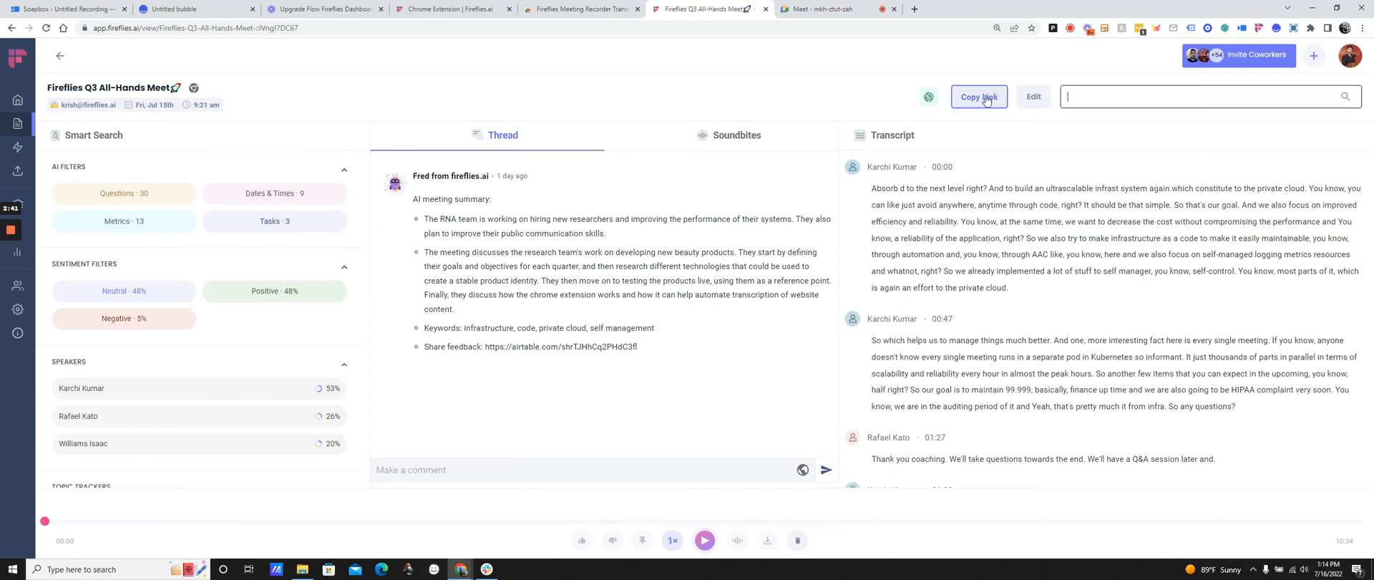
mouse_move(638, 116)
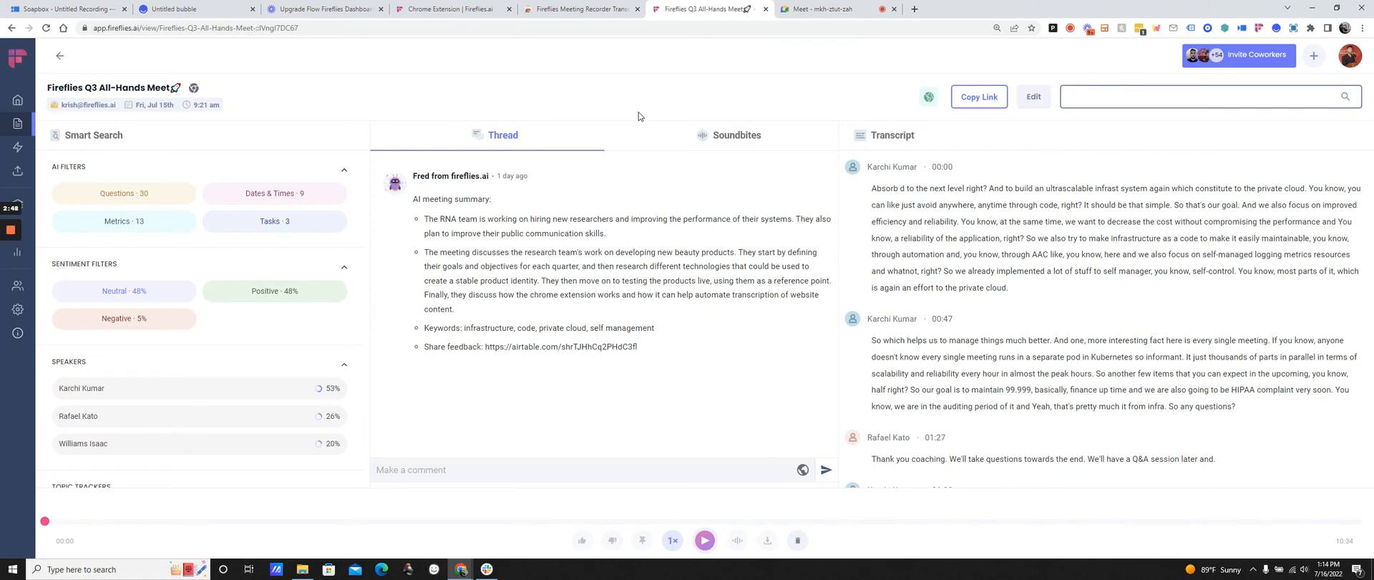
mouse_move(221, 84)
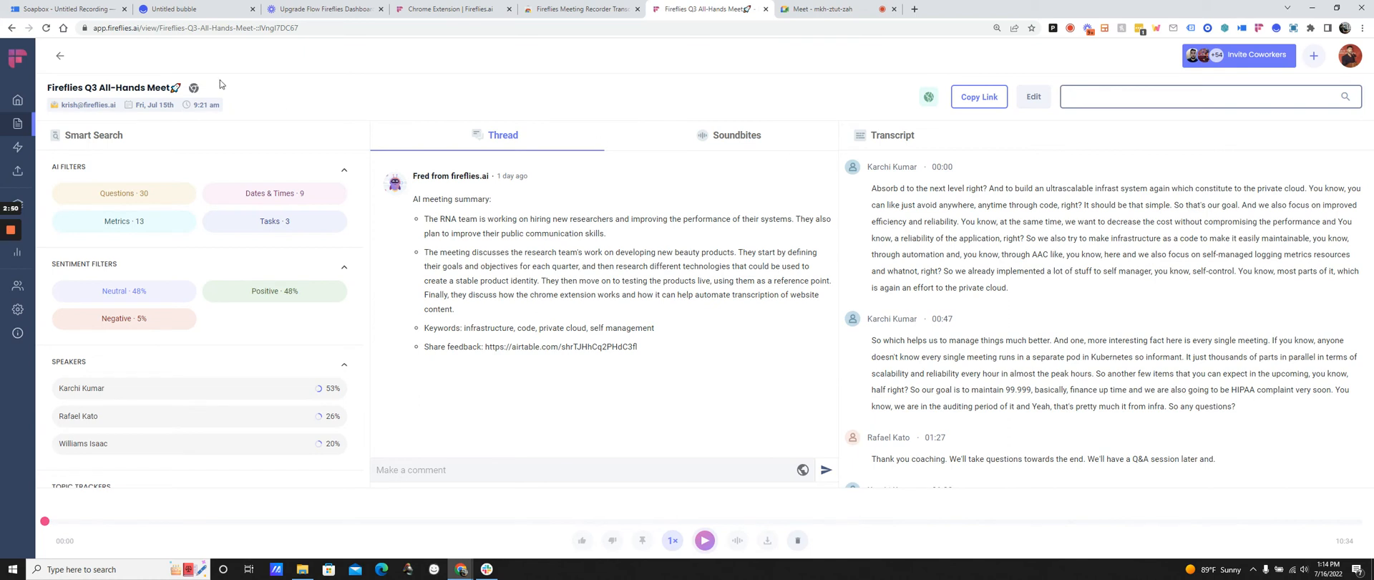
mouse_move(309, 100)
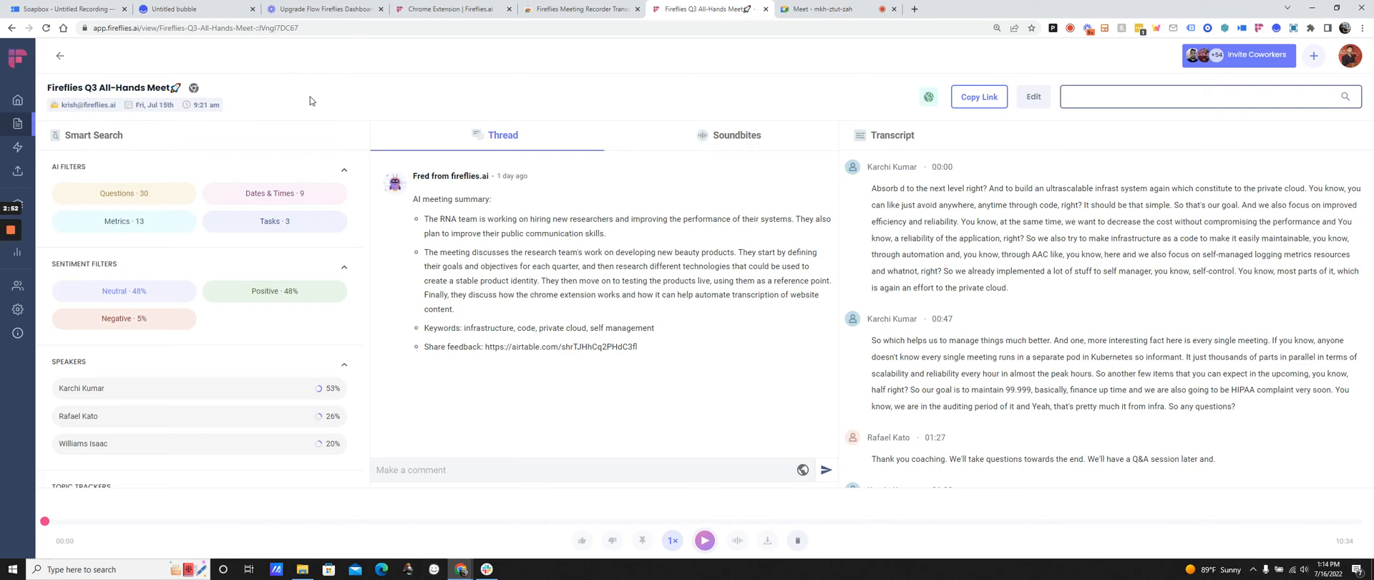
Step: Pass through the Loom video tab to the untitled bubble recording about the Fireflies extension
left_click(325, 9)
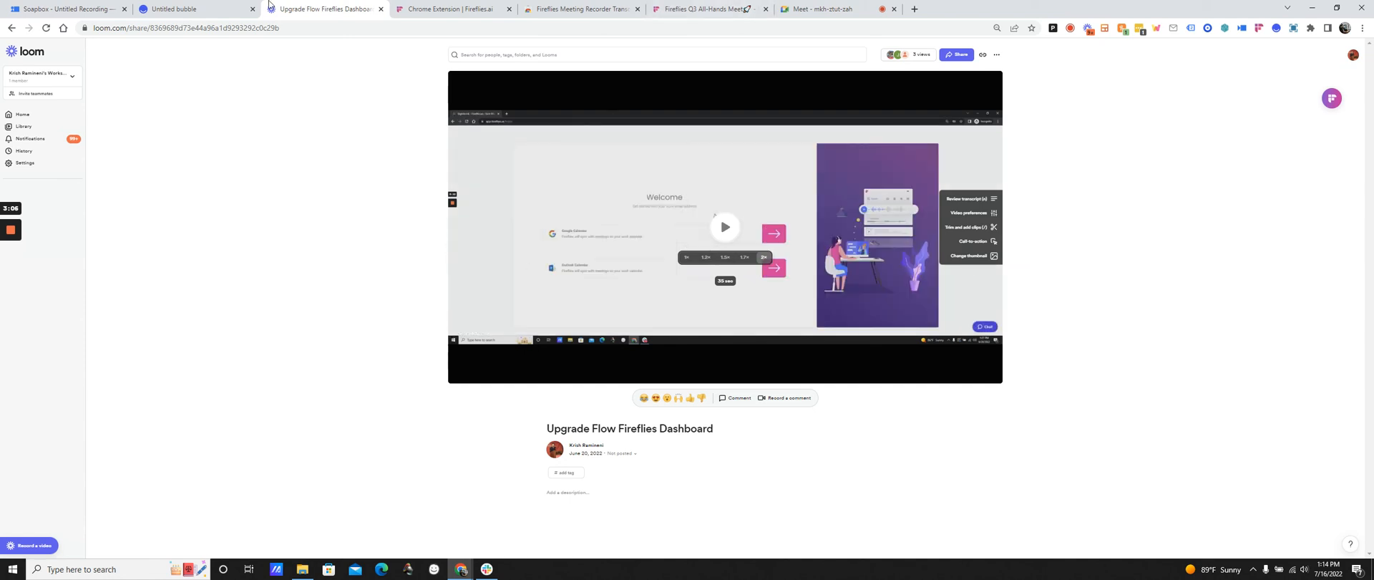
left_click(184, 8)
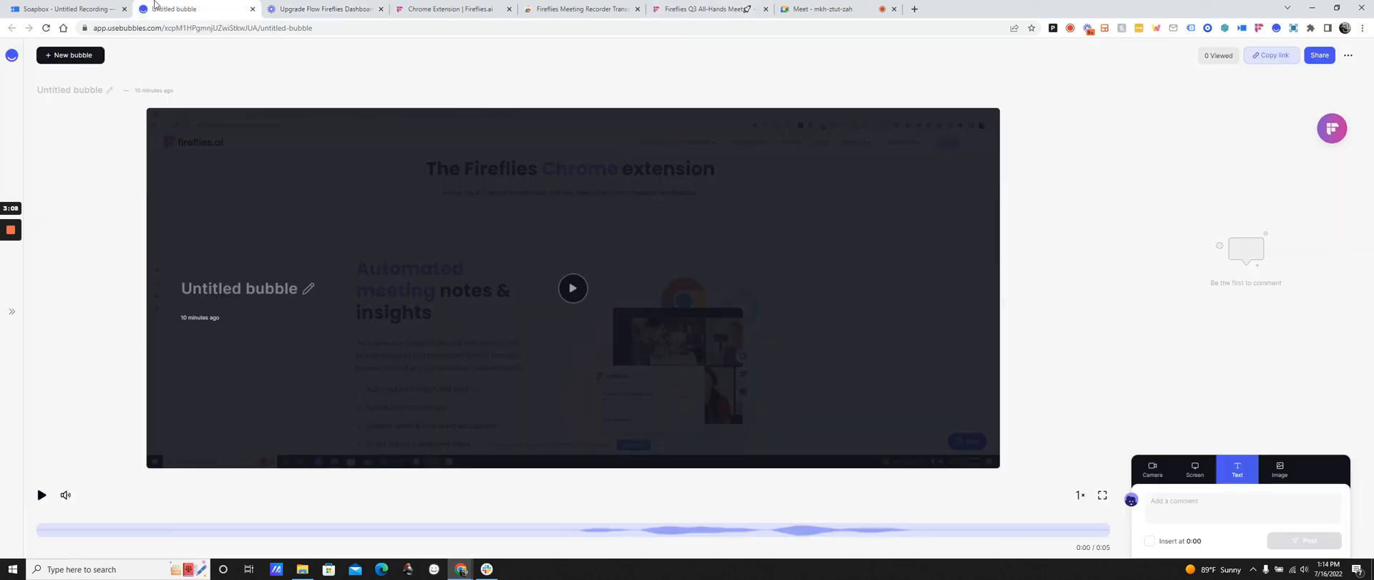
mouse_move(1330, 127)
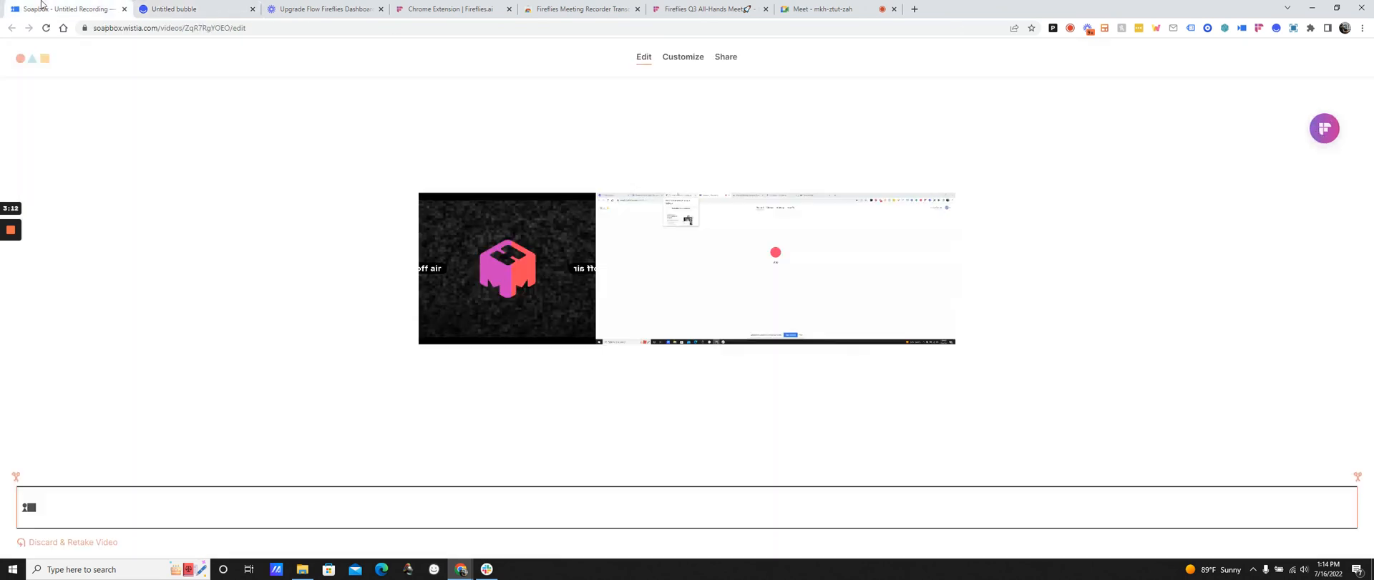
mouse_move(1324, 129)
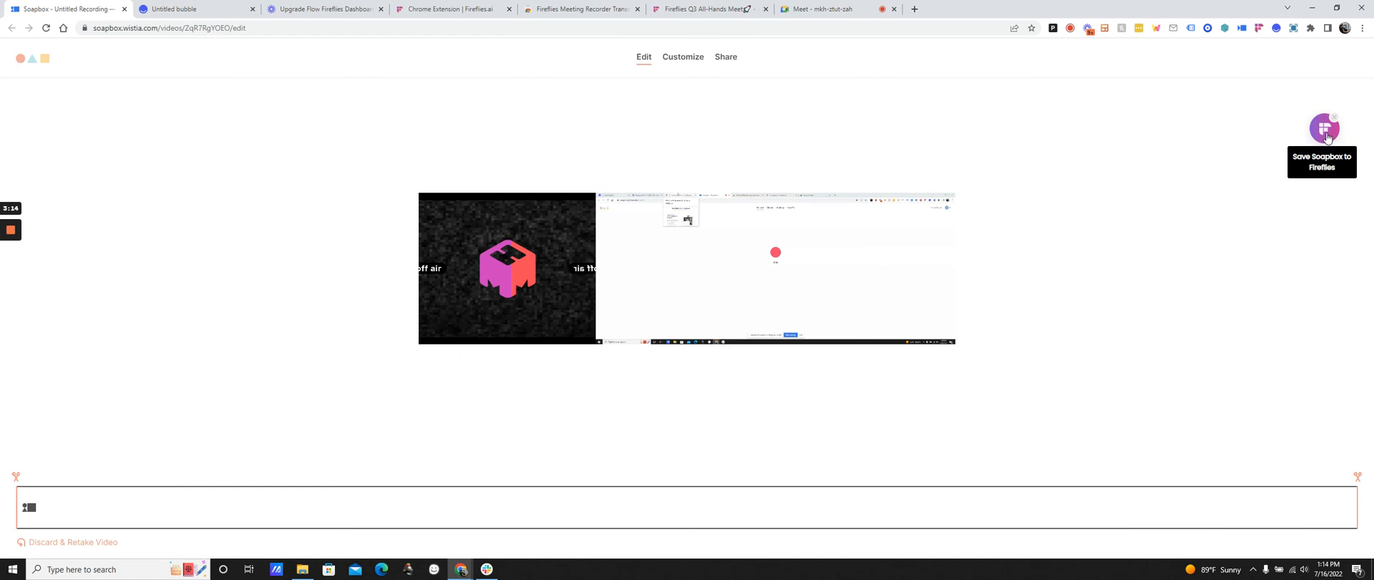
mouse_move(1183, 252)
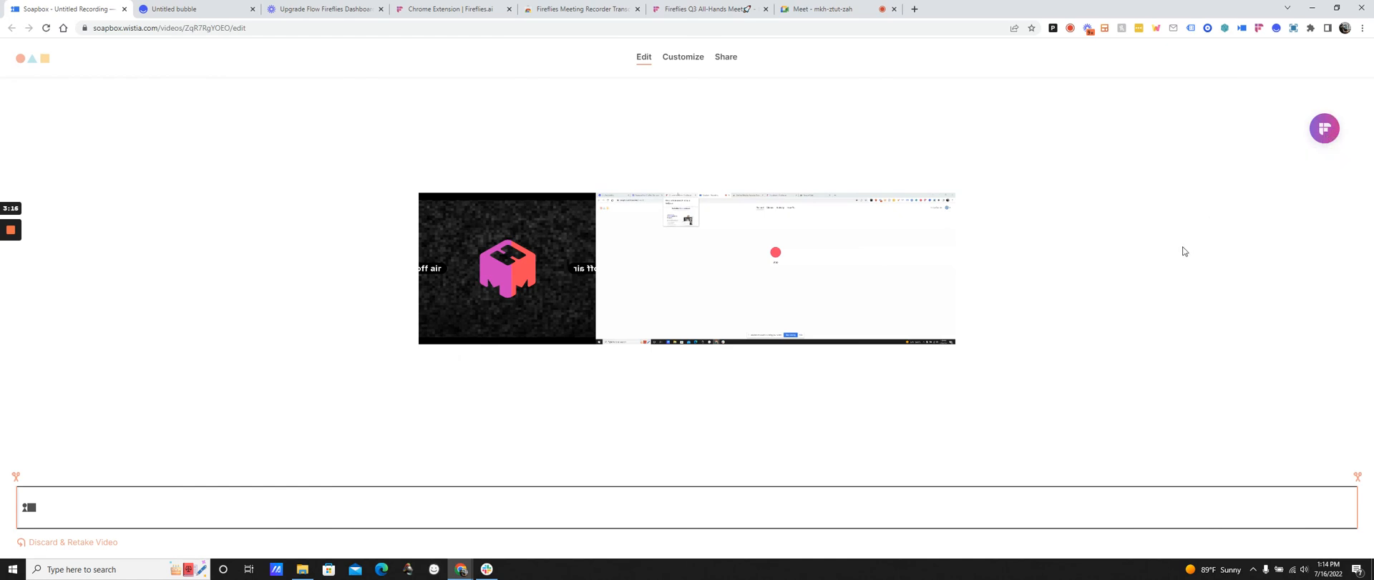
mouse_move(513, 74)
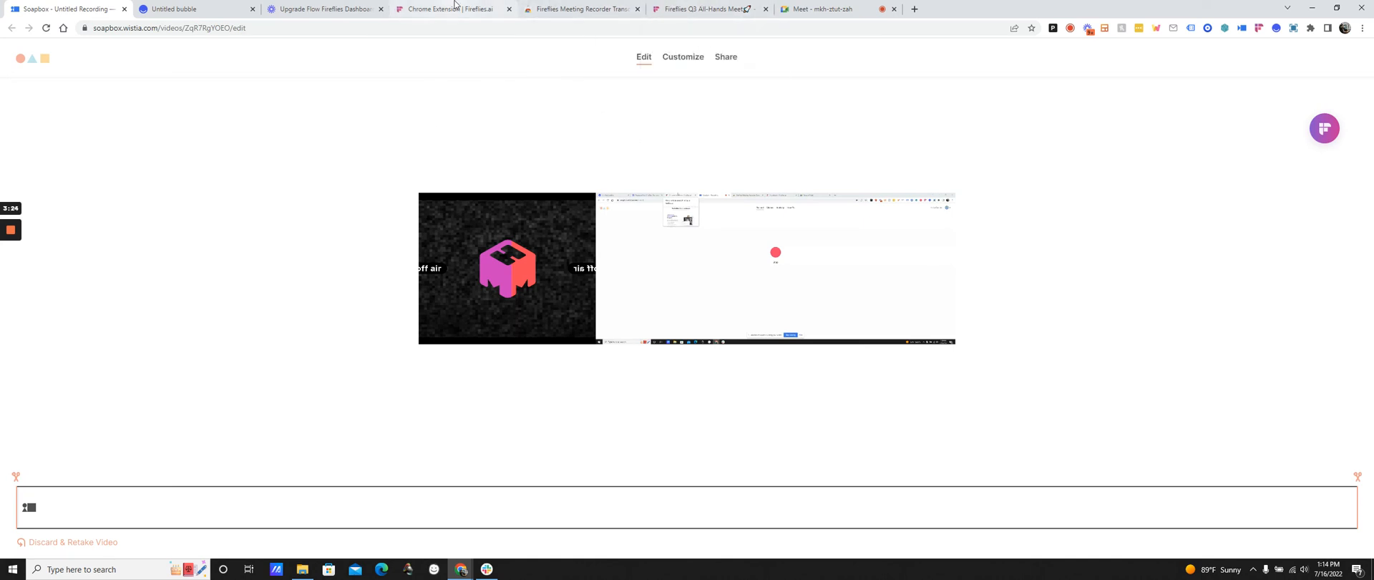
Step: Scroll the Fireflies Chrome extension page down to its 'How it works' section
left_click(451, 9)
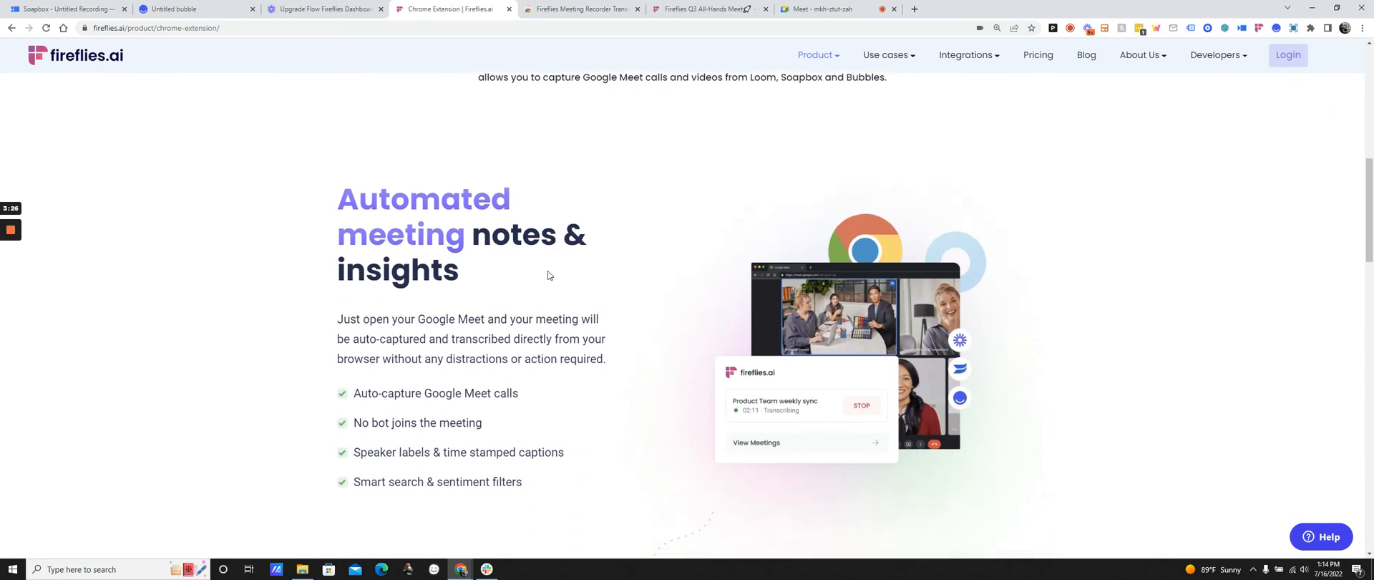
scroll("down", 3)
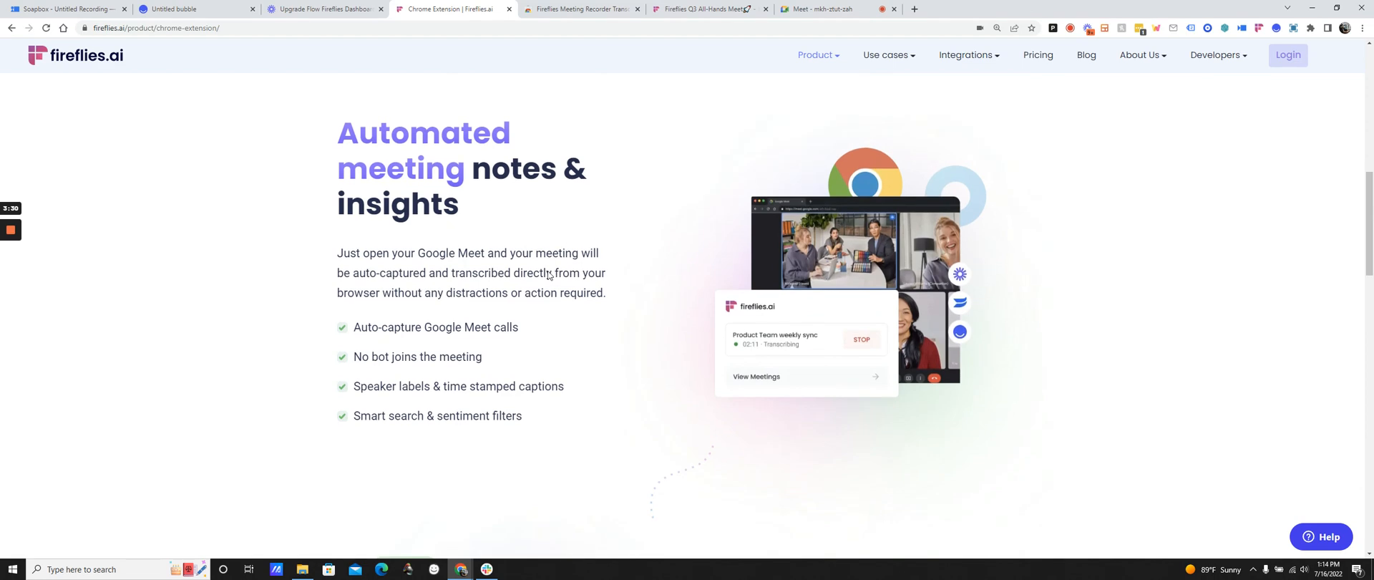
scroll("down", 3)
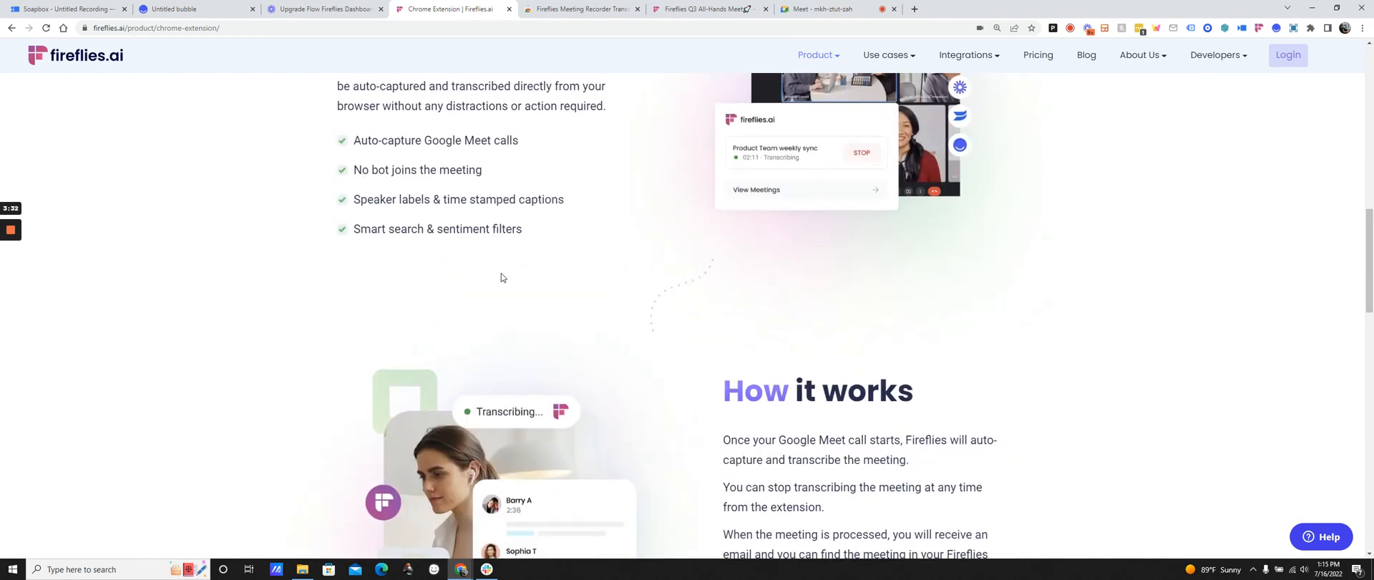